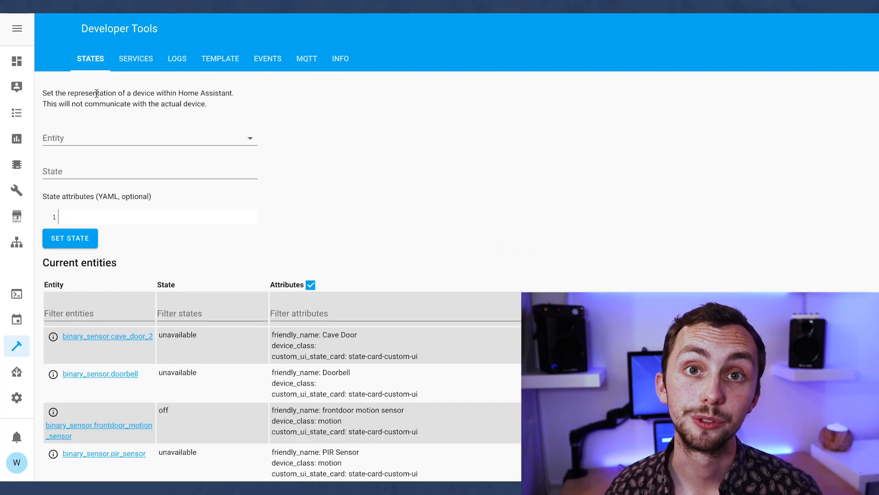
- Filter the States entity list for climate and inspect climate.bedroom's attributes, then load configuration.yaml
click(148, 138)
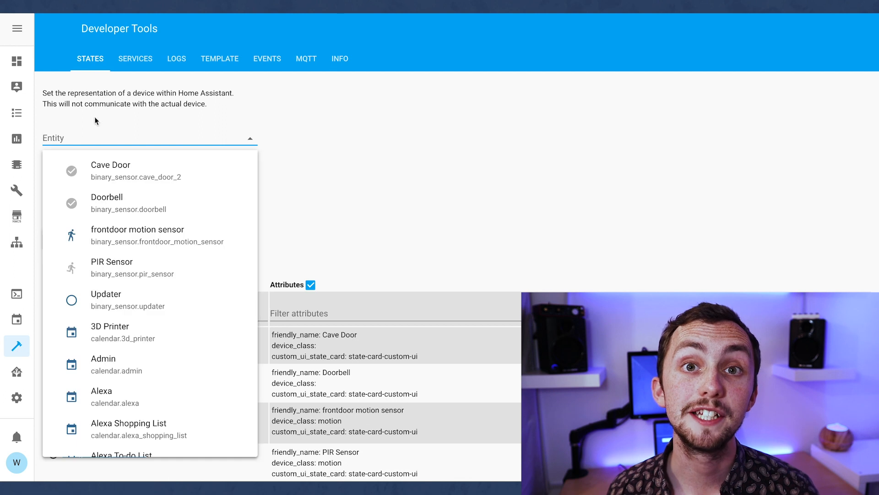
text(clim)
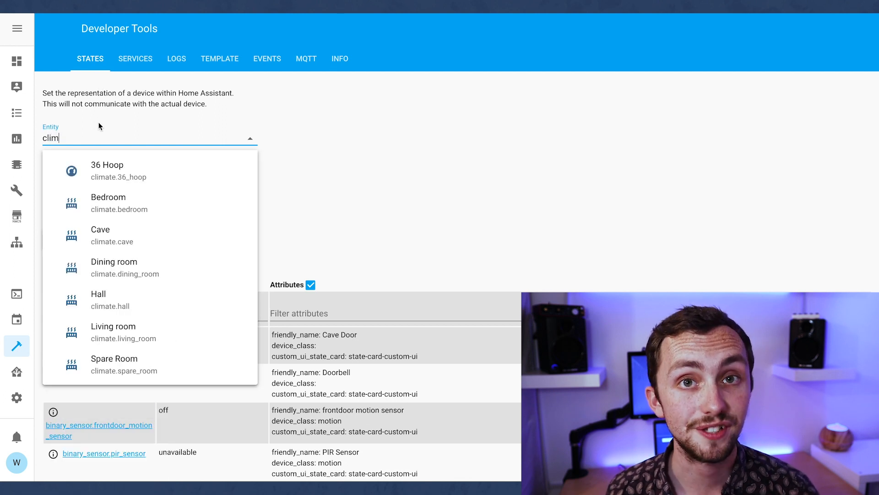
click(108, 202)
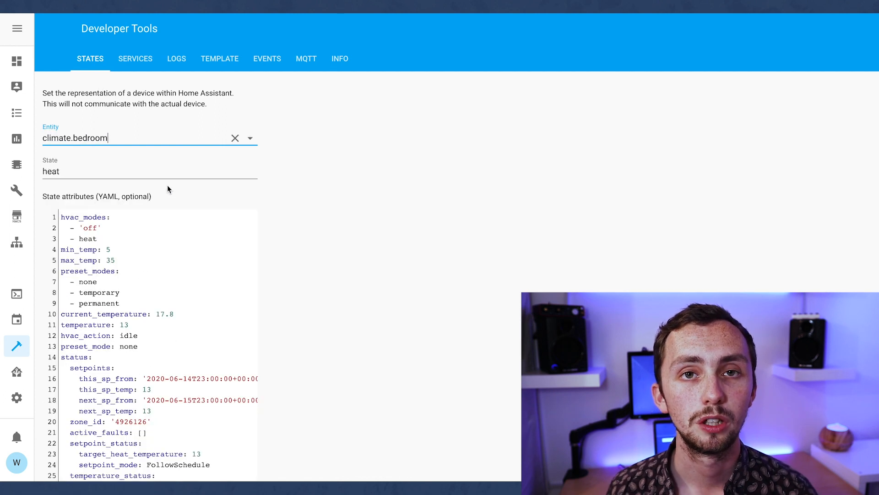
scroll(down, 3)
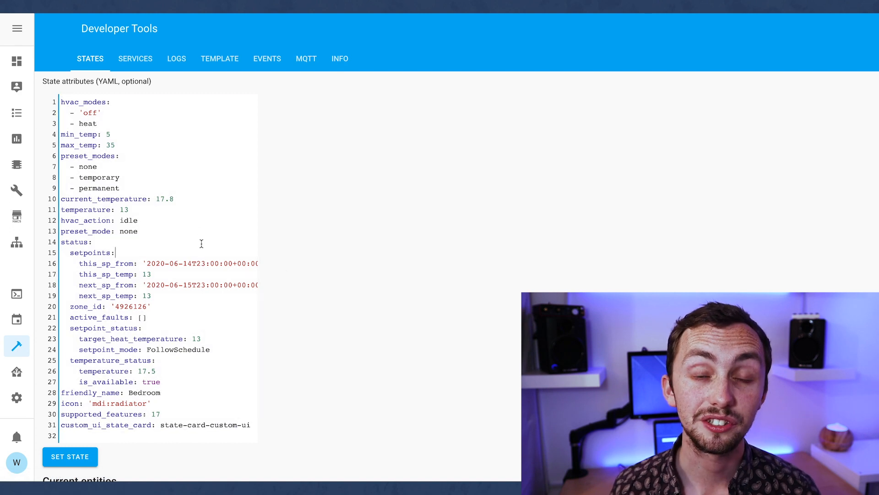
double_click(105, 198)
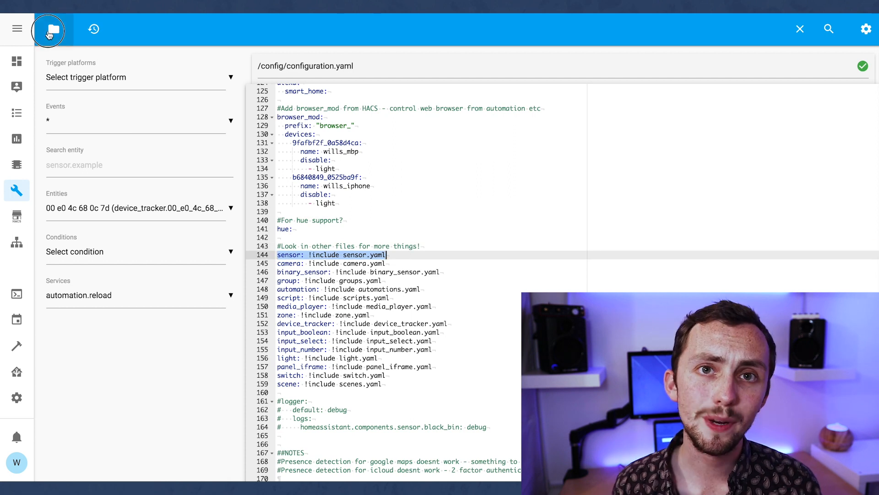
- Browse the configuration folder and load sensor.yaml showing the room temperature template sensors
click(49, 30)
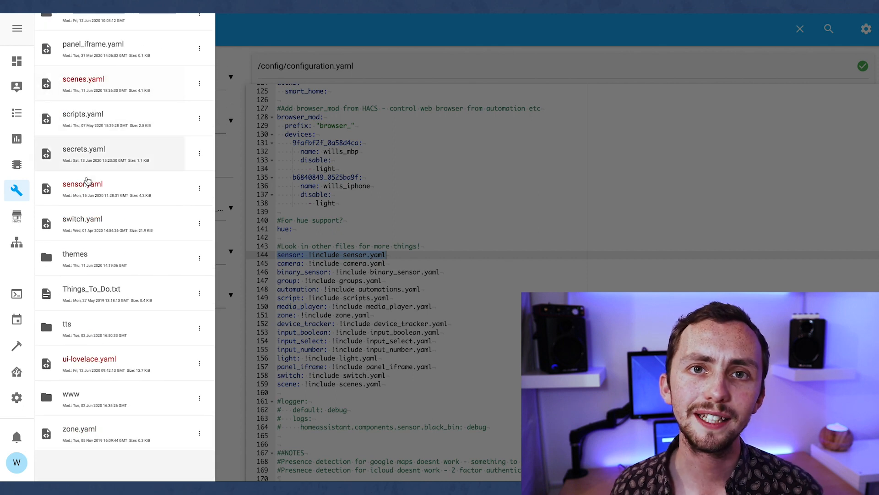
click(82, 183)
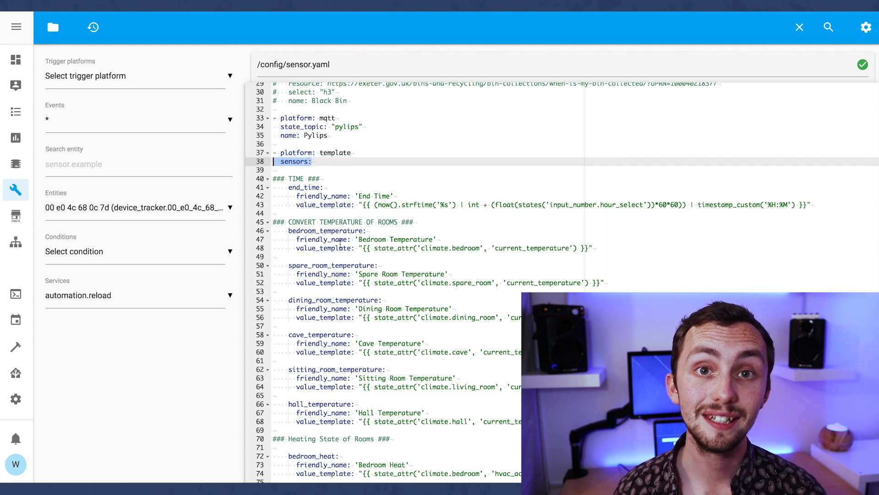
scroll(down, 3)
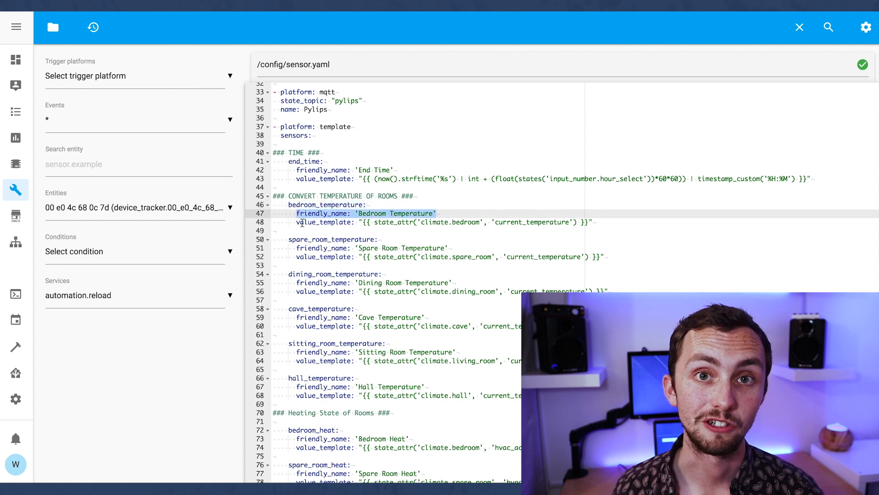
- Highlight the Bedroom Temperature friendly_name and the current_temperature attribute in its template
double_click(322, 222)
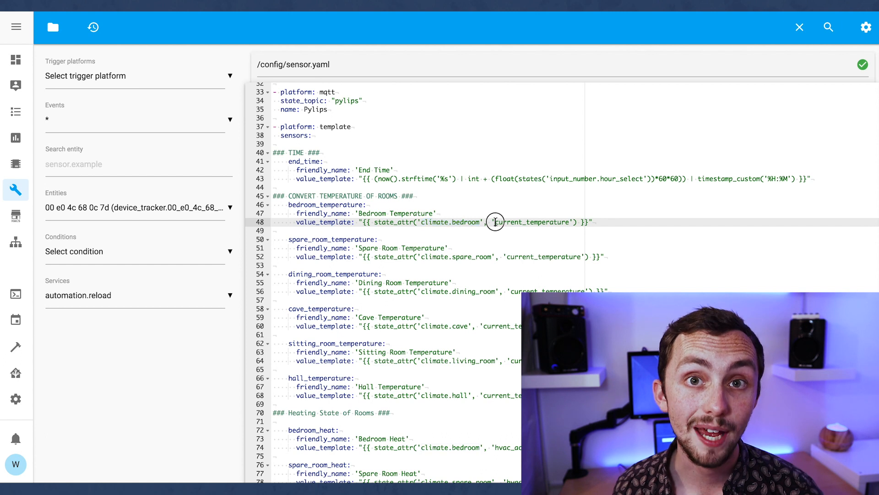
double_click(531, 222)
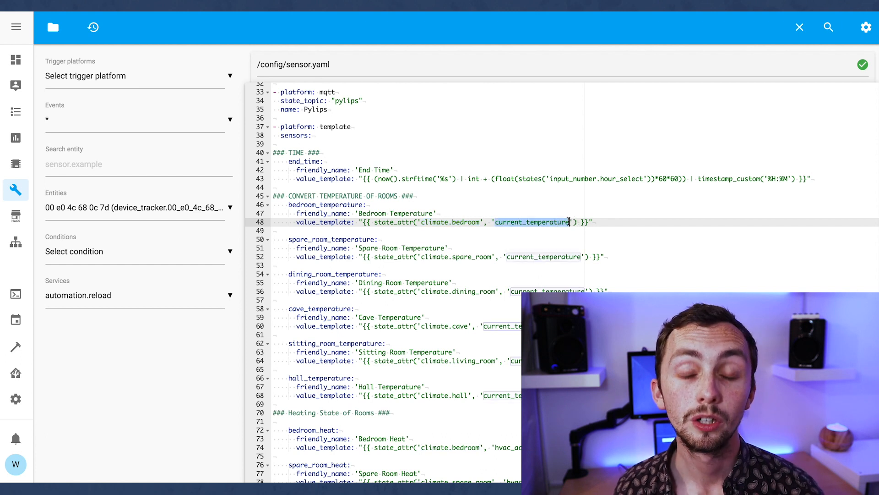
click(591, 222)
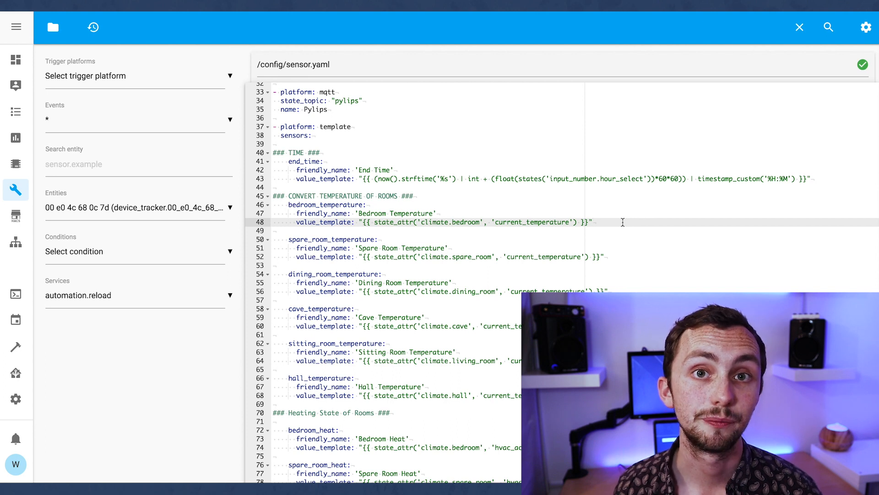
scroll(down, 3)
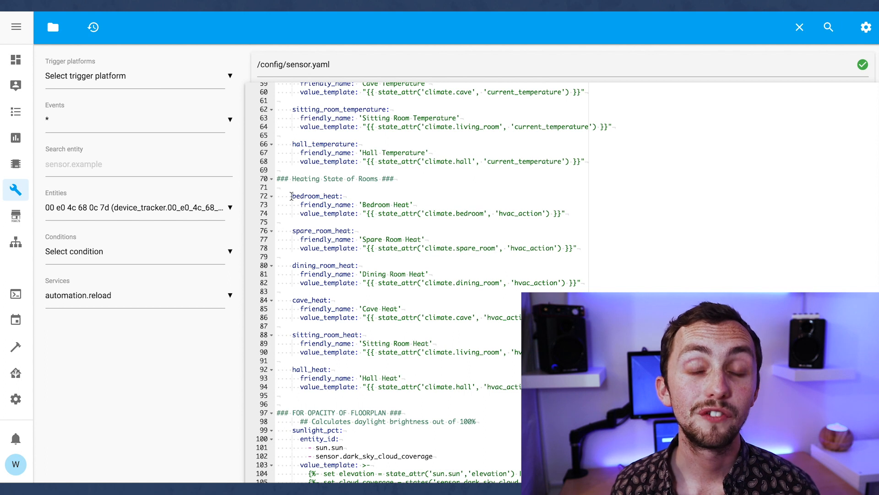
click(412, 205)
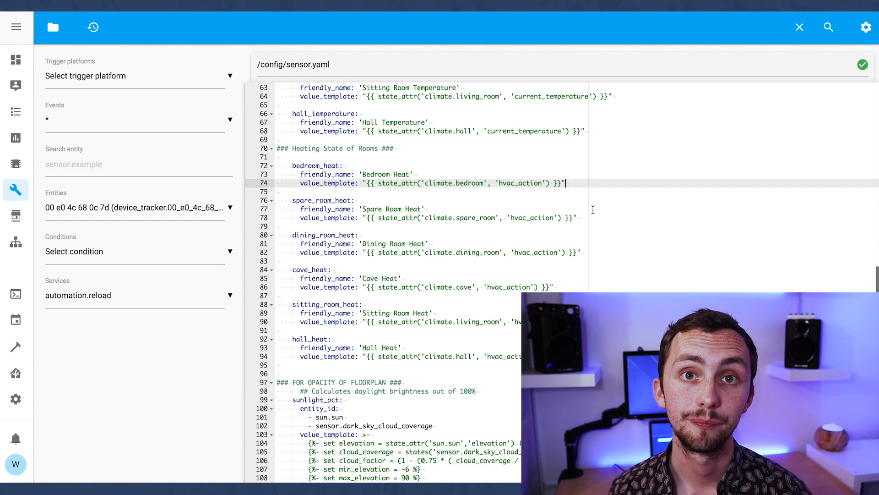
scroll(down, 3)
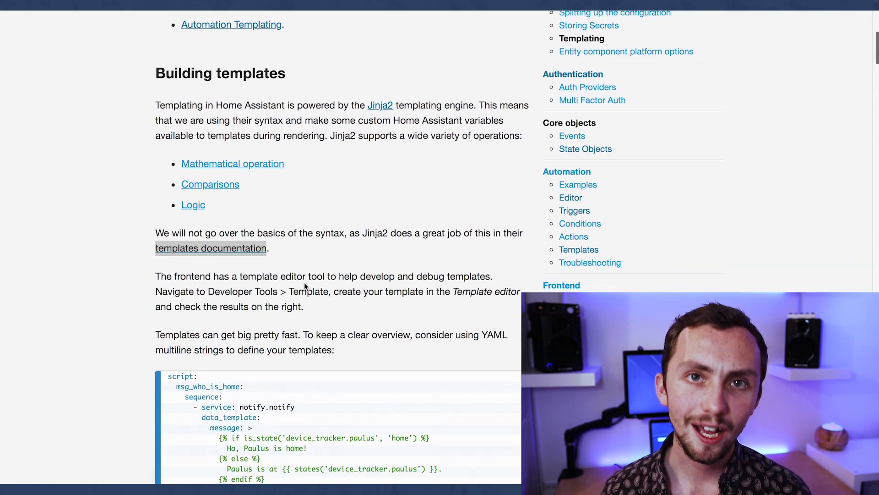
- Follow the templates documentation link and scroll through Jinja's Template Designer Documentation
click(211, 248)
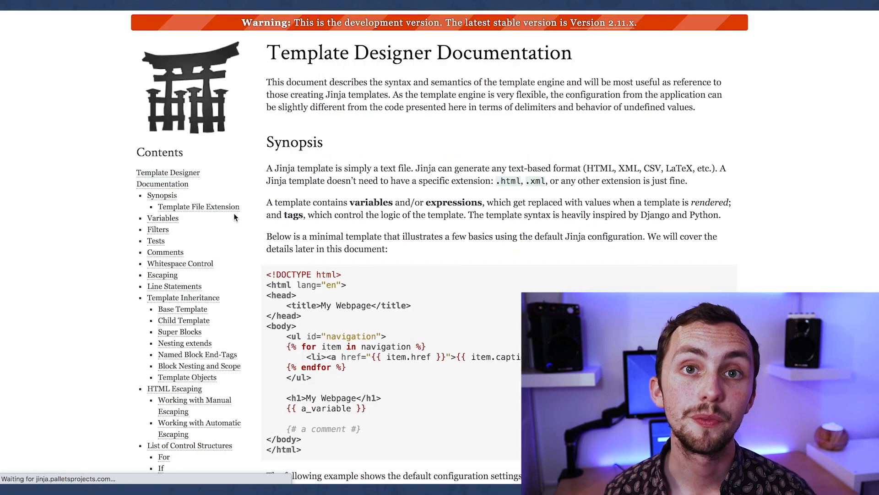
scroll(down, 3)
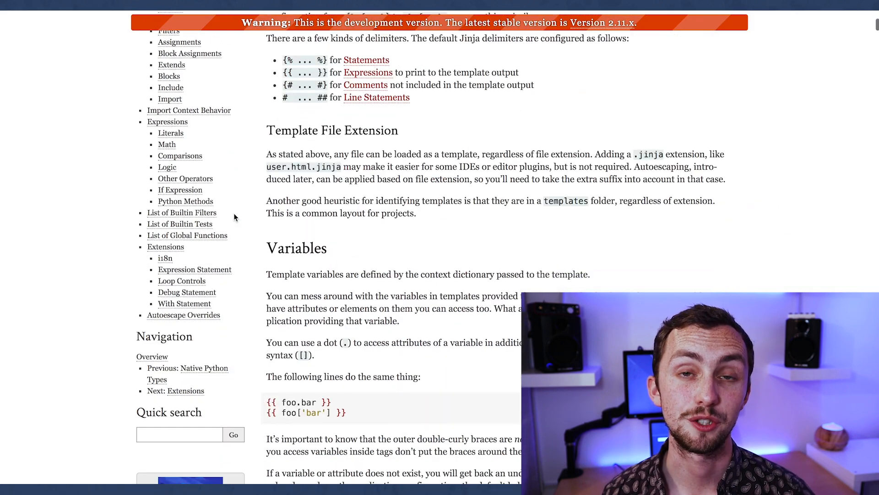
scroll(down, 3)
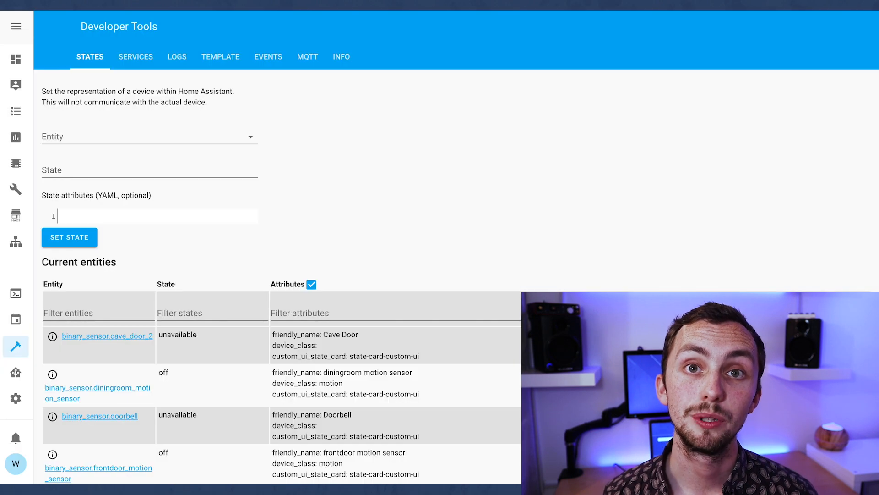
click(220, 56)
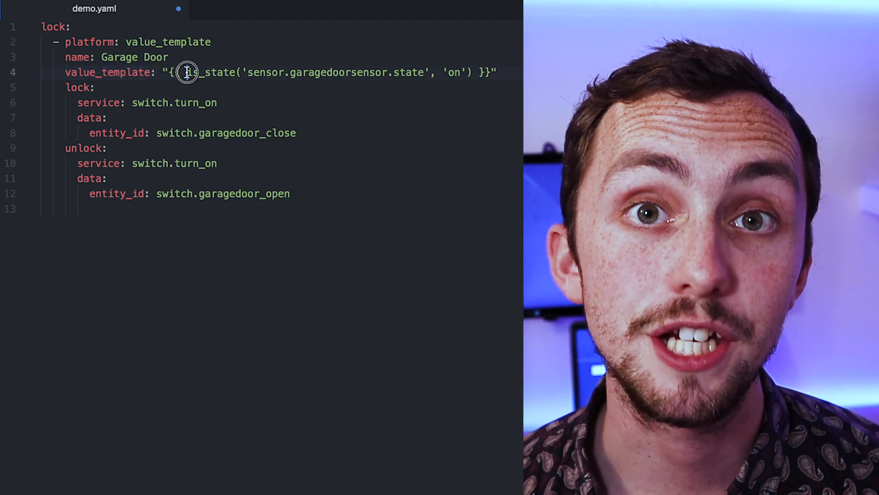
drag(185, 72, 427, 72)
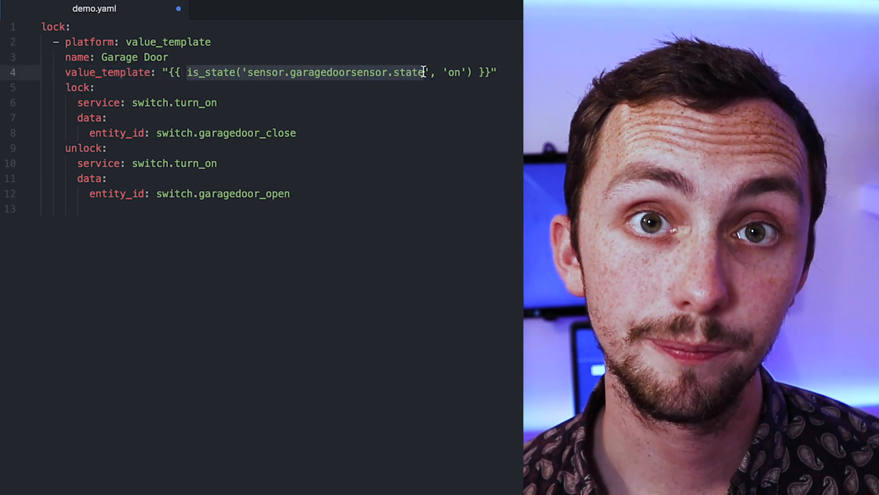